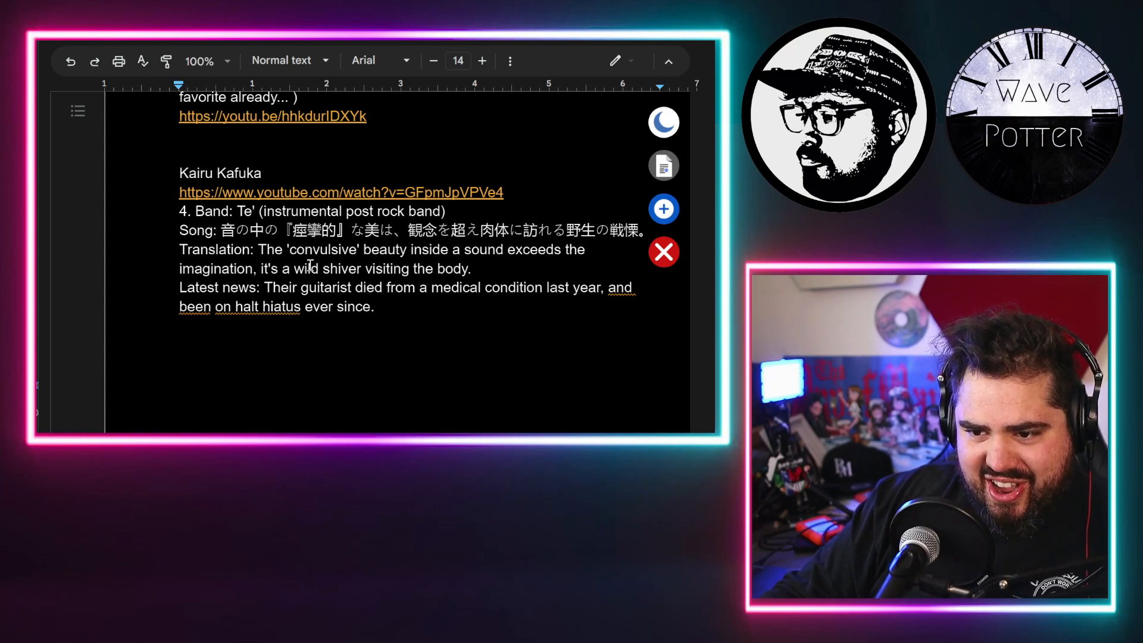
# - Scroll to the Kairu Kafuka entry and follow its YouTube link for the Te' song
pyautogui.scroll(-3)
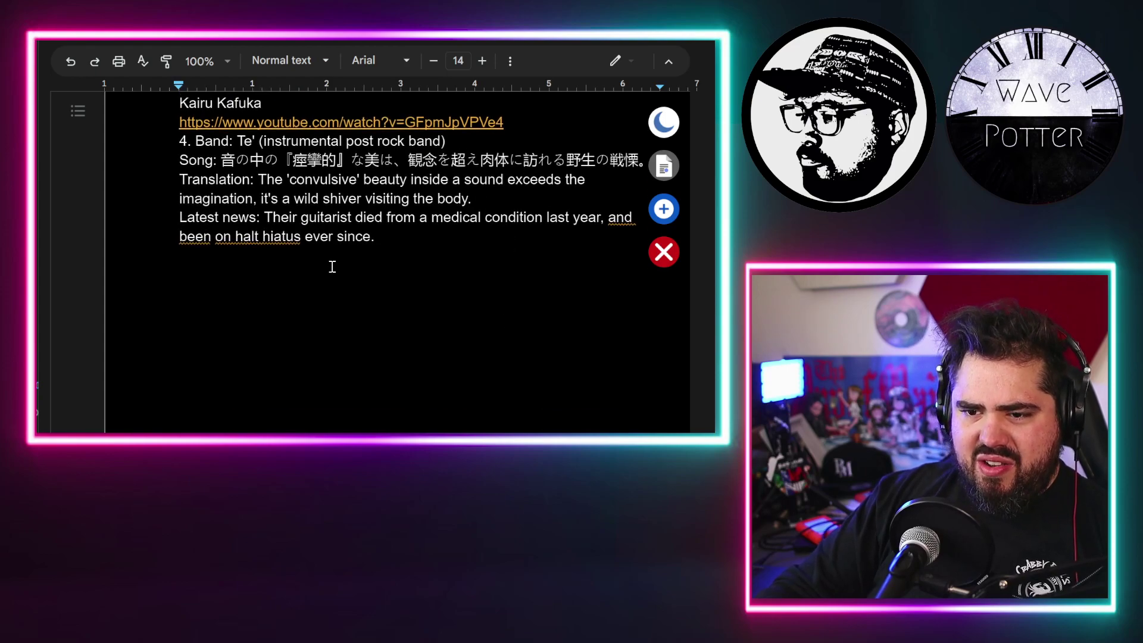
pyautogui.moveTo(495, 276)
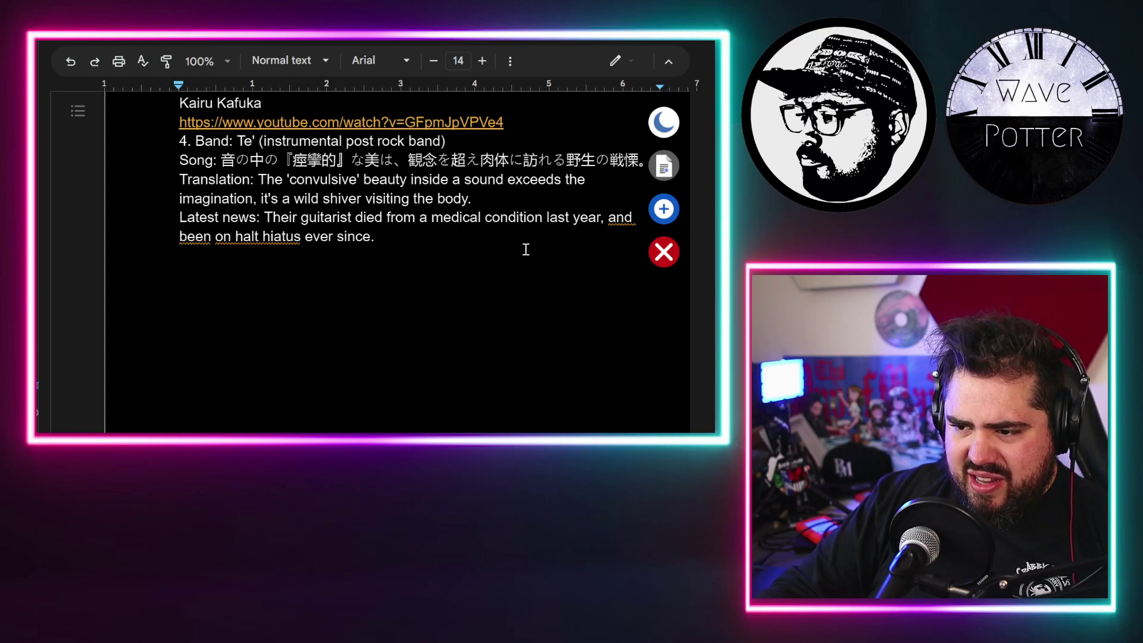
pyautogui.moveTo(525, 231)
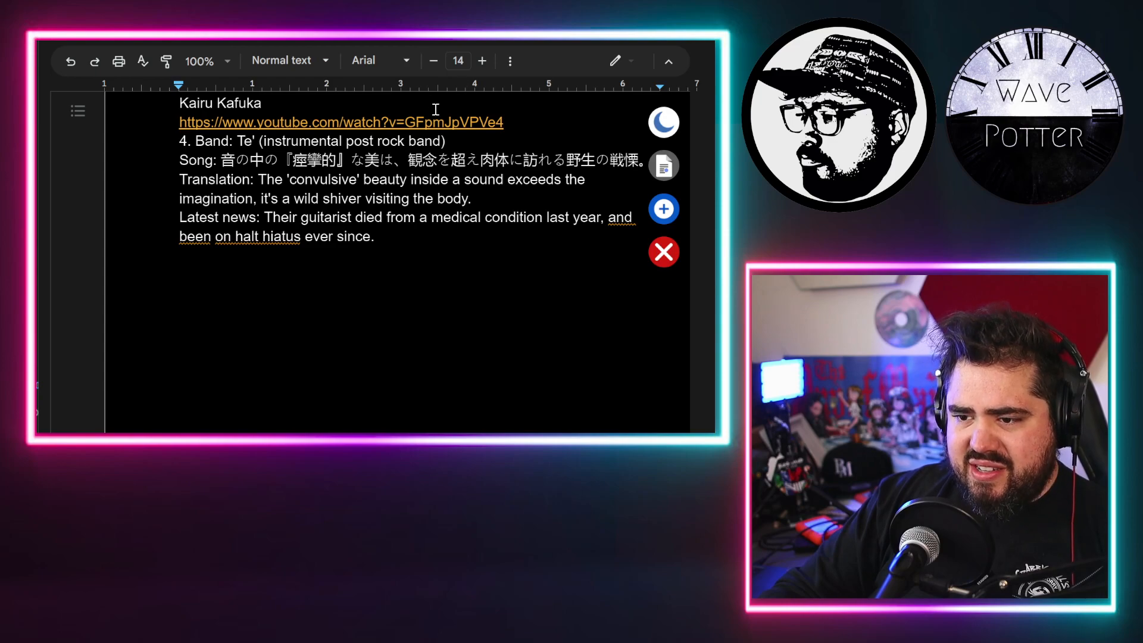
pyautogui.click(339, 122)
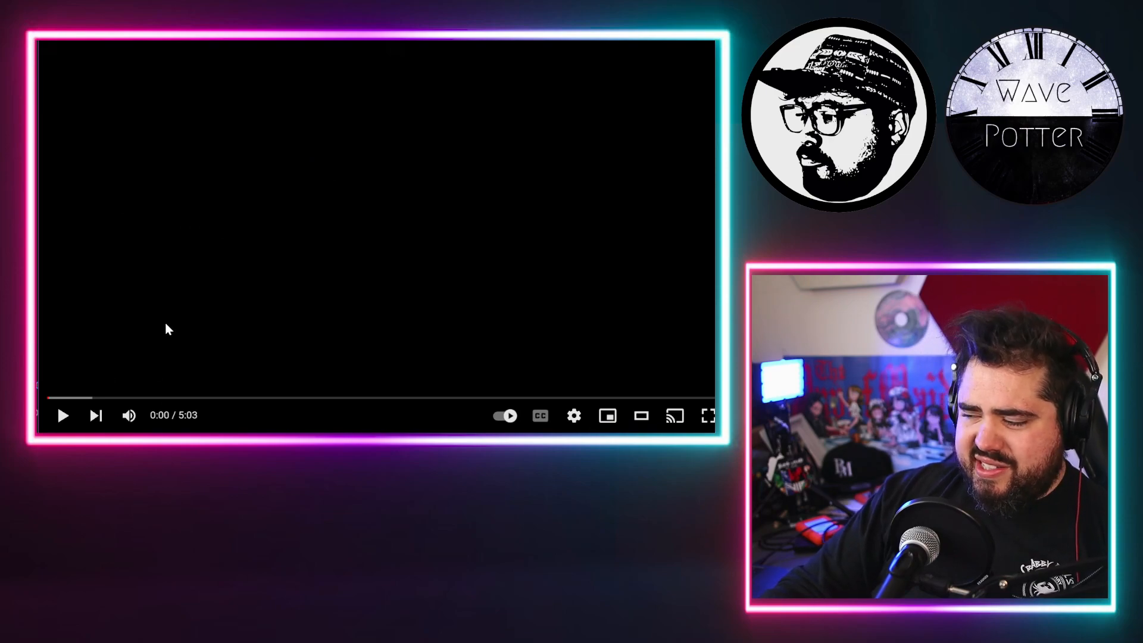
# - Play the Te' music video, pause at 2:41 to react, then resume playback
pyautogui.click(63, 414)
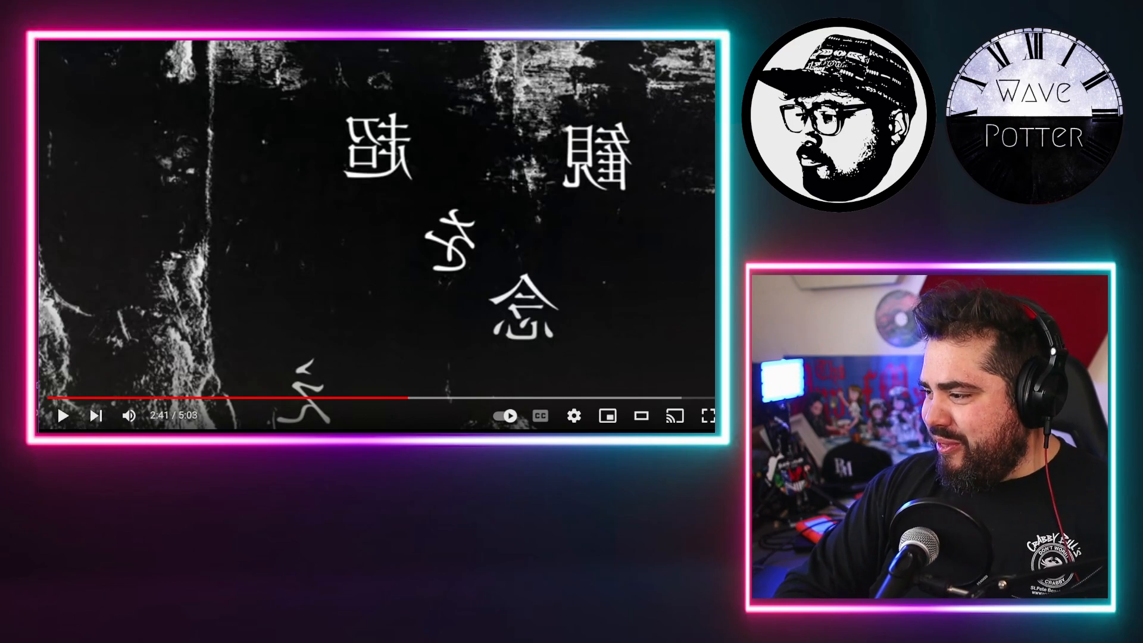
pyautogui.click(62, 415)
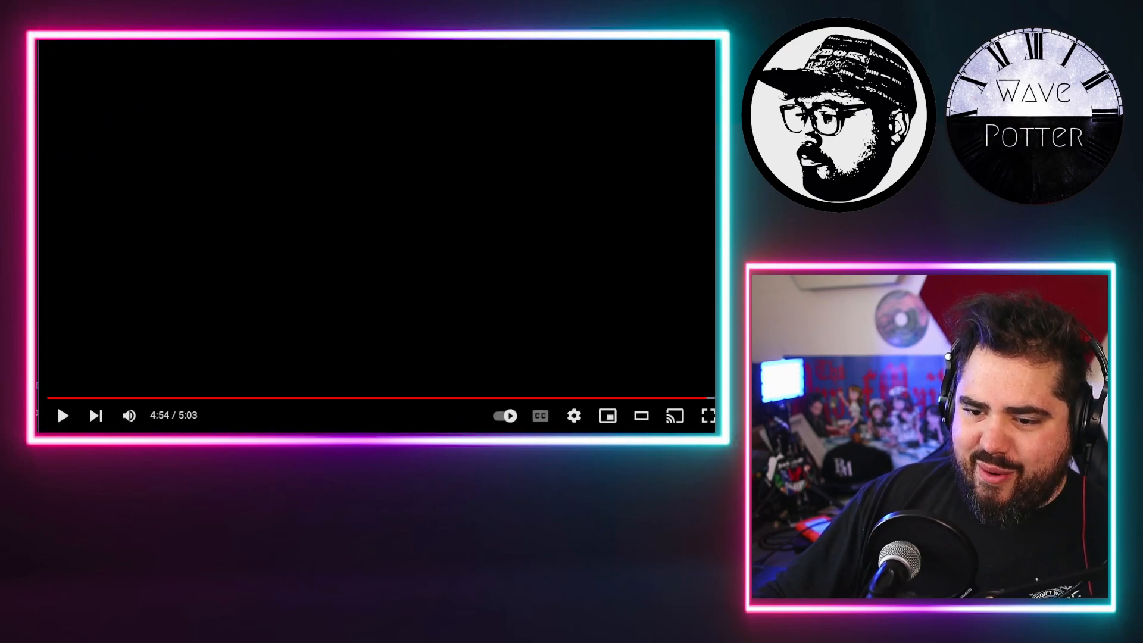
# - Pause the video at 4:54 and resume it for its final seconds
pyautogui.click(63, 414)
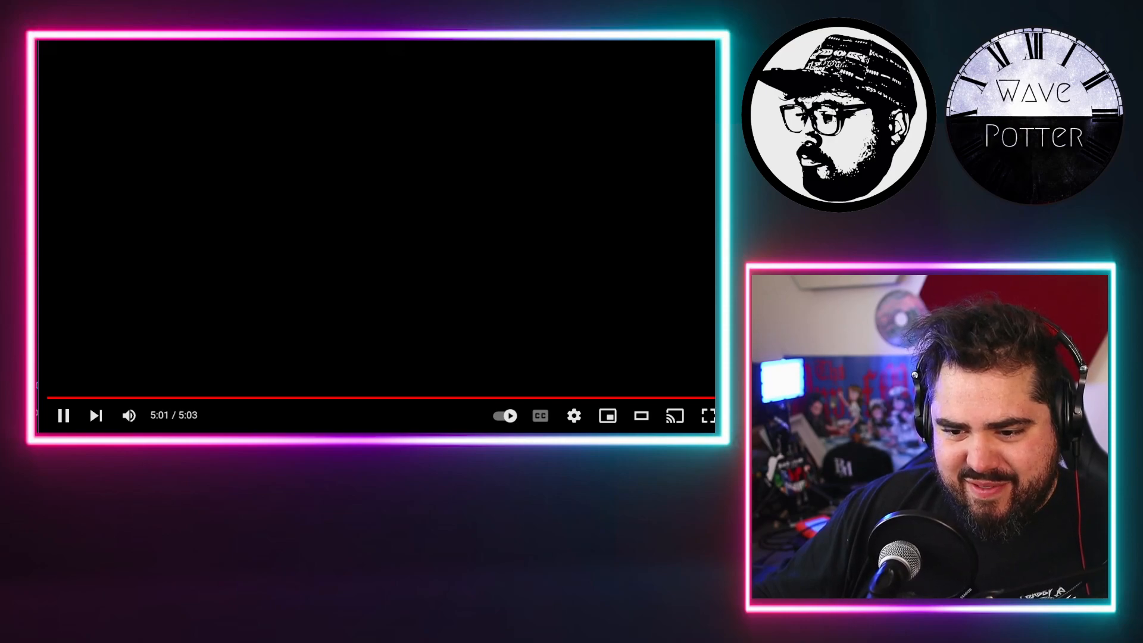
# - Let the video finish and switch back to the song request document
pyautogui.click(63, 414)
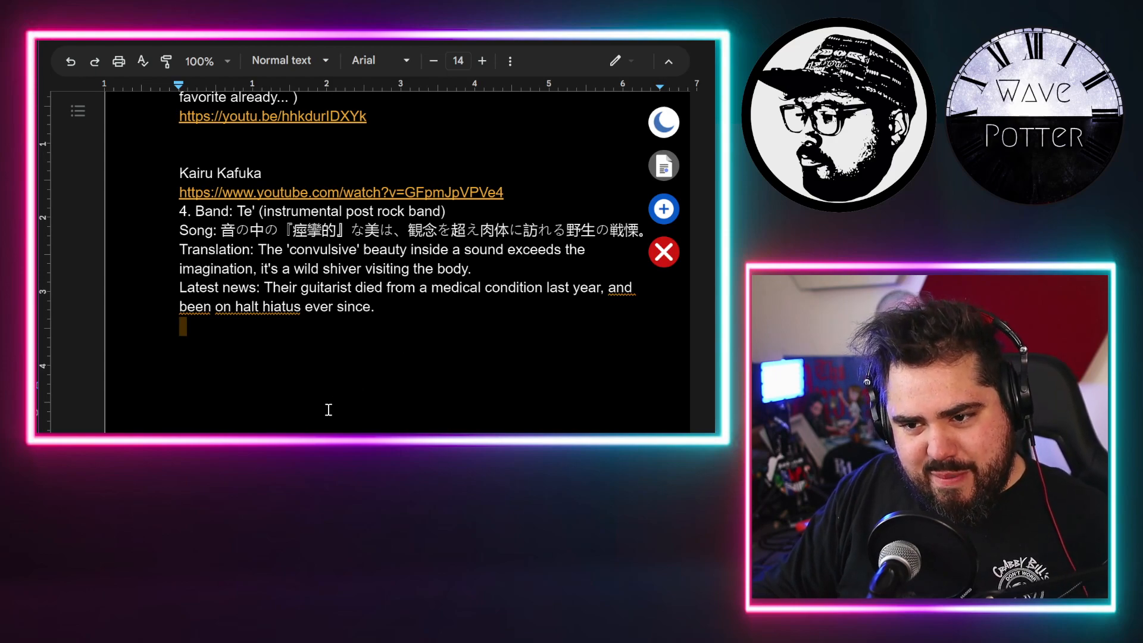
pyautogui.moveTo(307, 422)
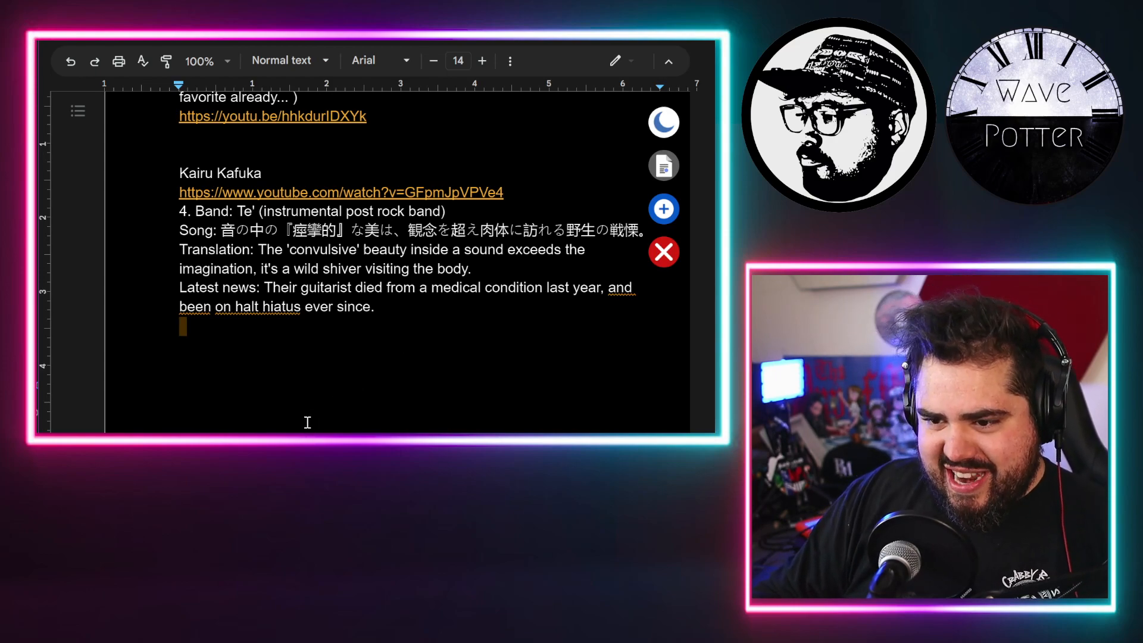